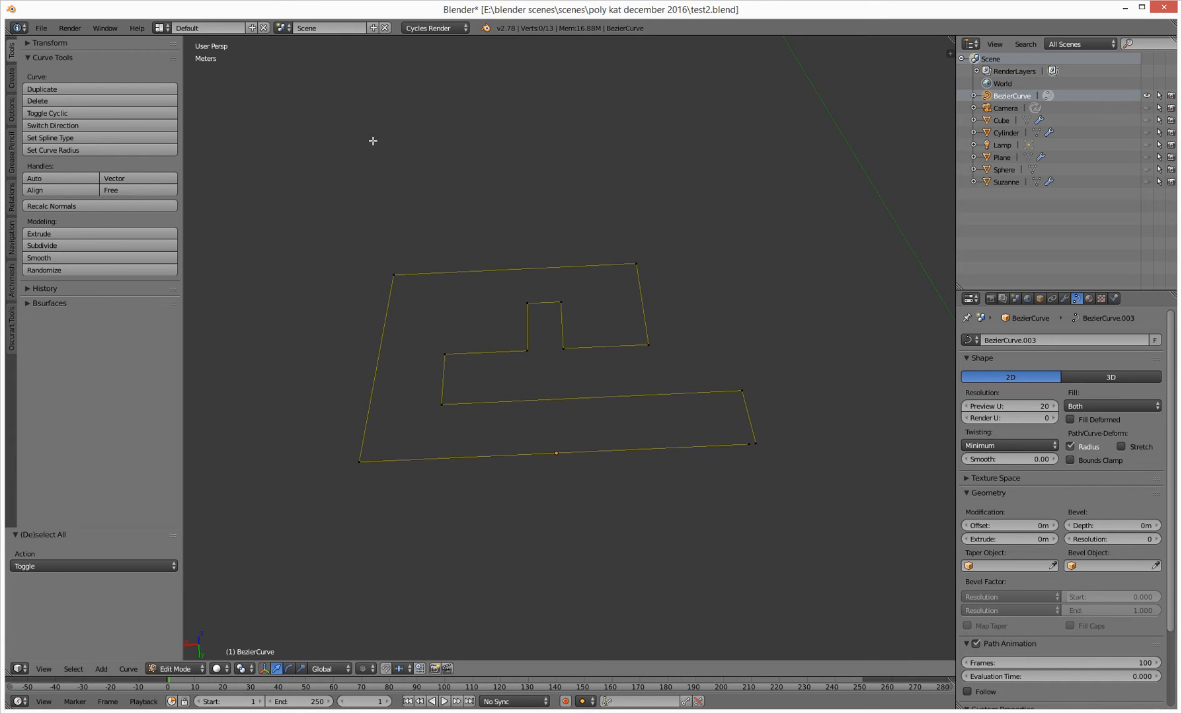
{"action": "mouse_move", "coordinate": [199, 129]}
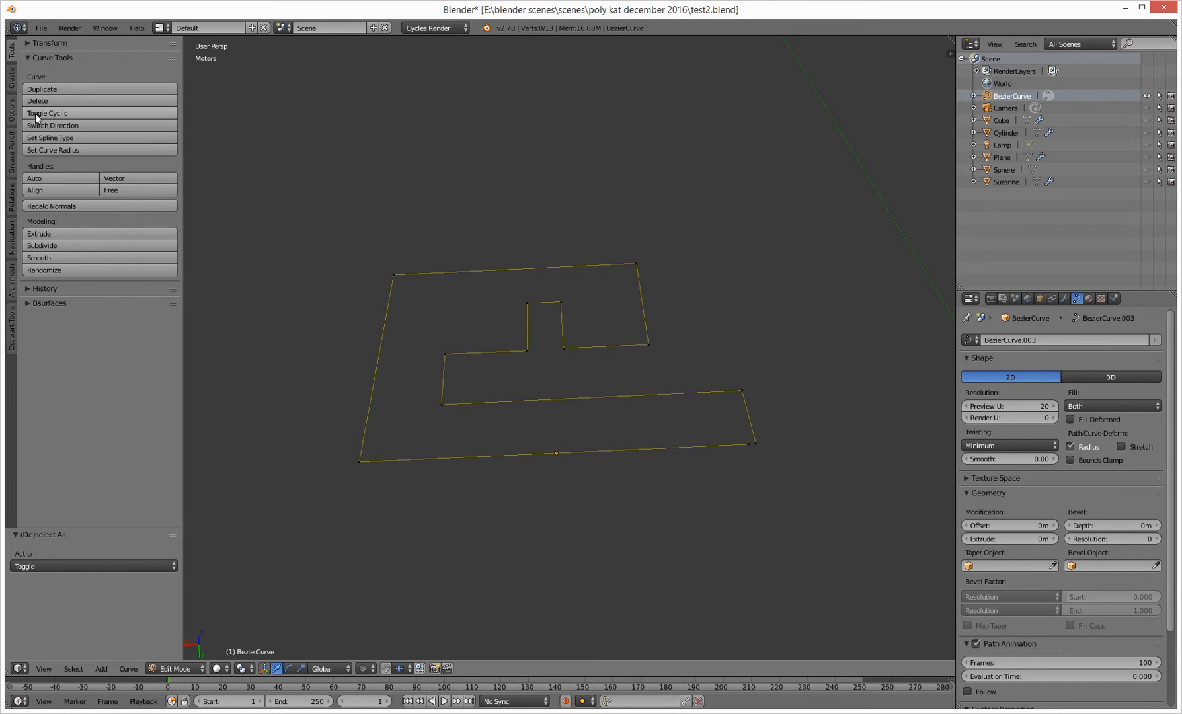
{"action": "mouse_move", "coordinate": [46, 114]}
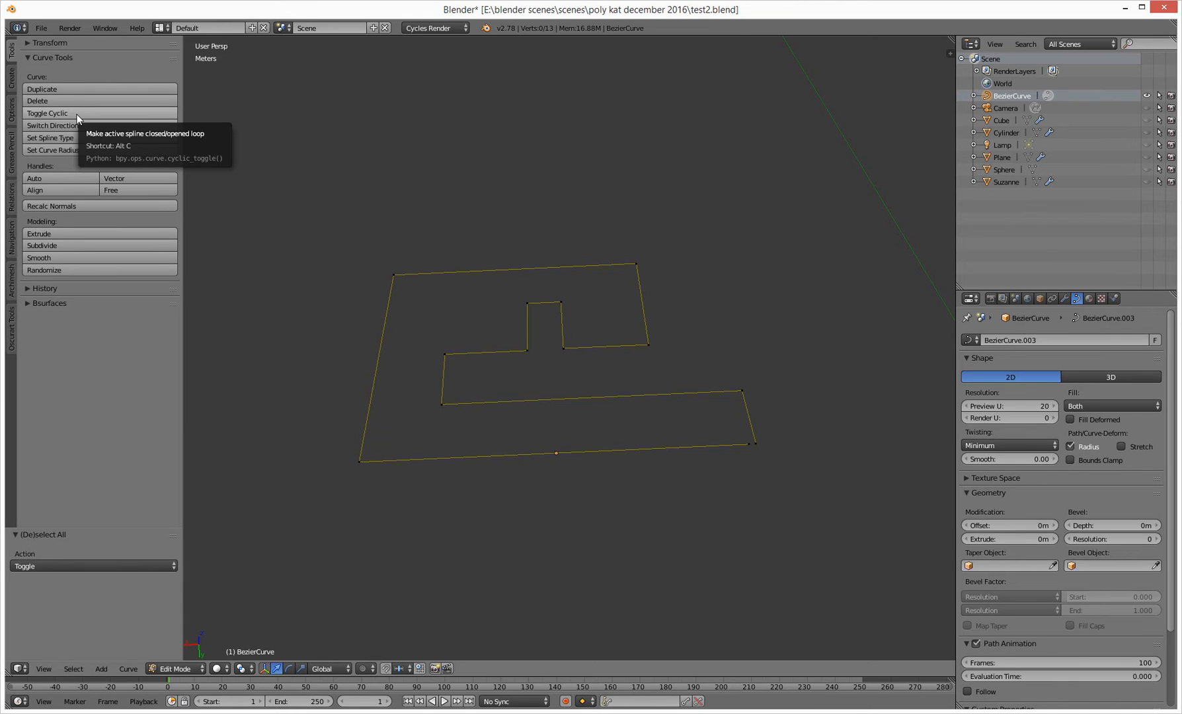
Step: Toggle Cyclic on the Bezier spline so its open ends join into a loop
{"action": "left_click", "coordinate": [46, 114]}
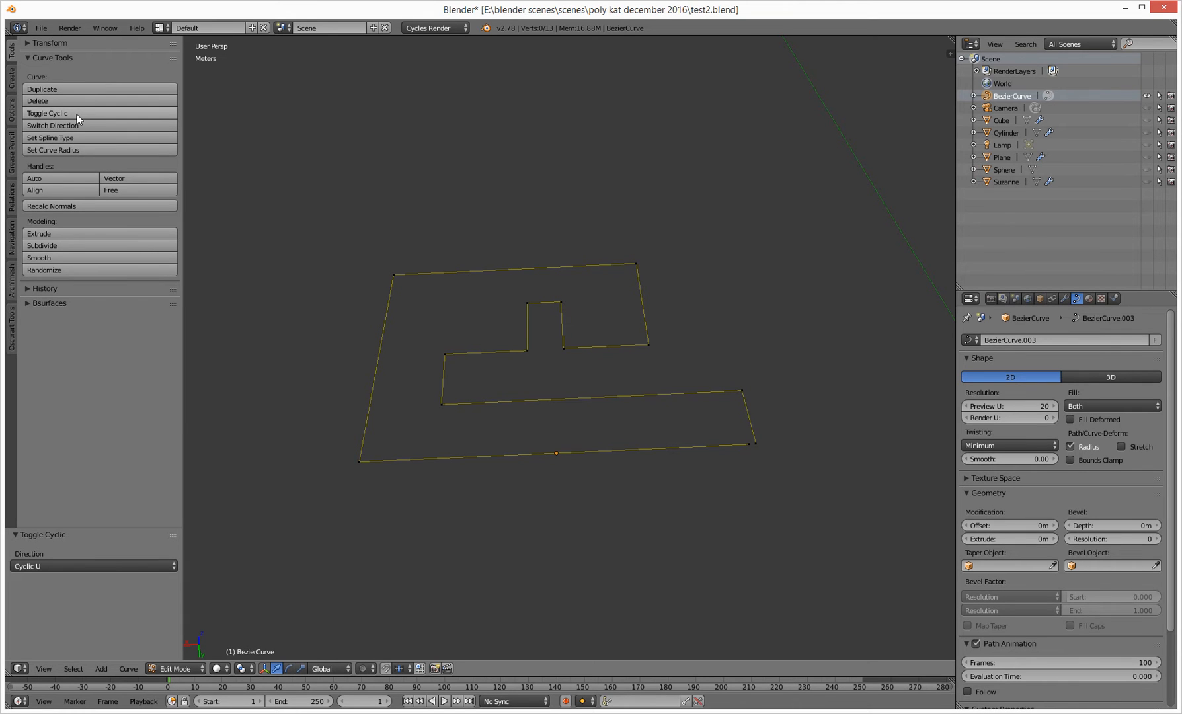
{"action": "mouse_move", "coordinate": [68, 155]}
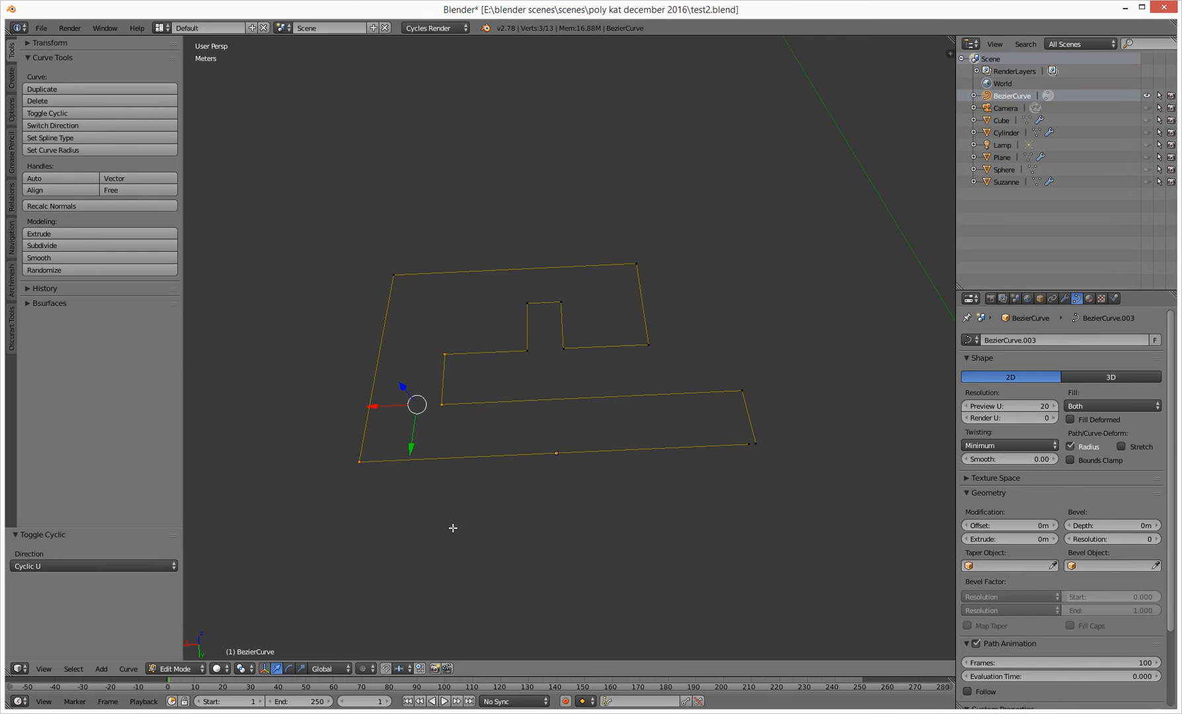
Step: Switch the curve shape to 3D for comparison, then back to 2D so the closed outline fills solid
{"action": "left_click_drag", "start_coordinate": [452, 528], "coordinate": [727, 449]}
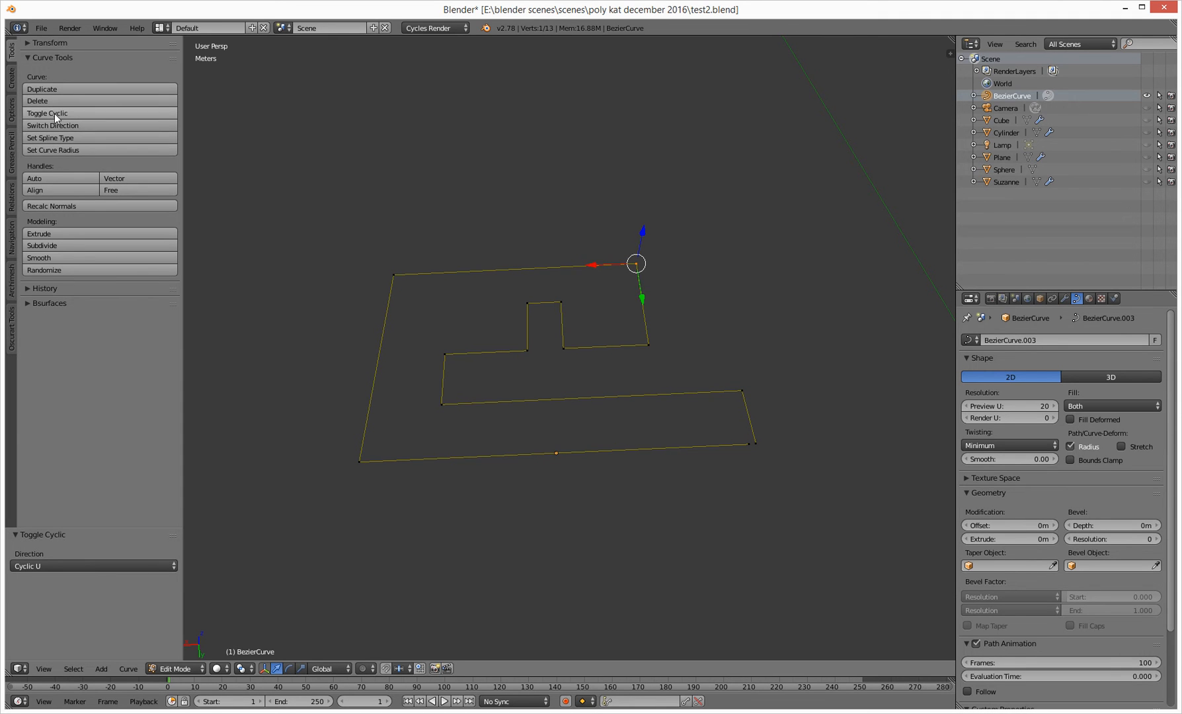
{"action": "left_click", "coordinate": [46, 112]}
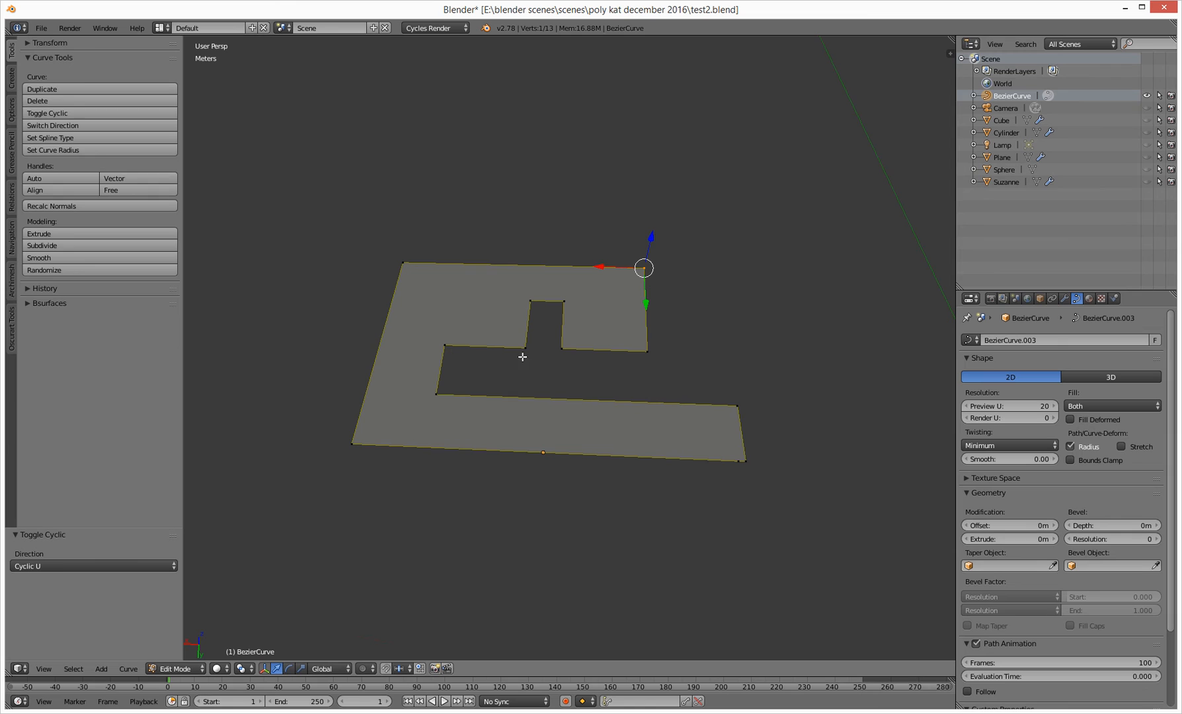
{"action": "mouse_move", "coordinate": [1097, 248]}
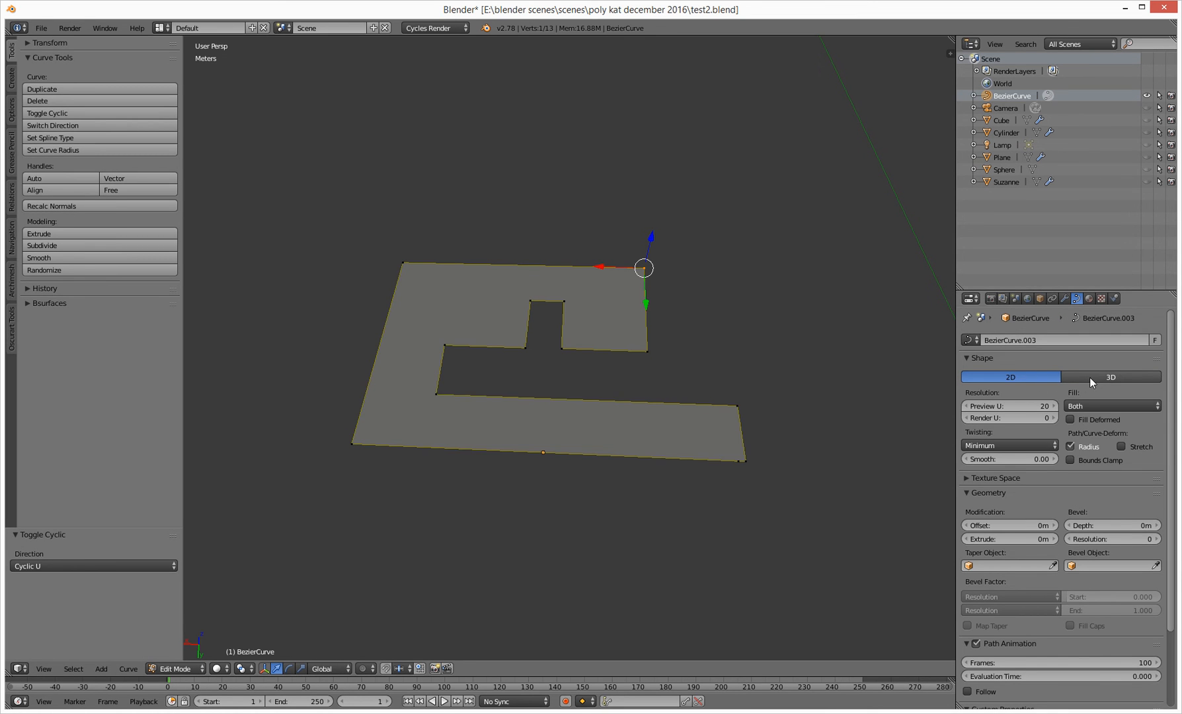
{"action": "left_click", "coordinate": [1107, 377]}
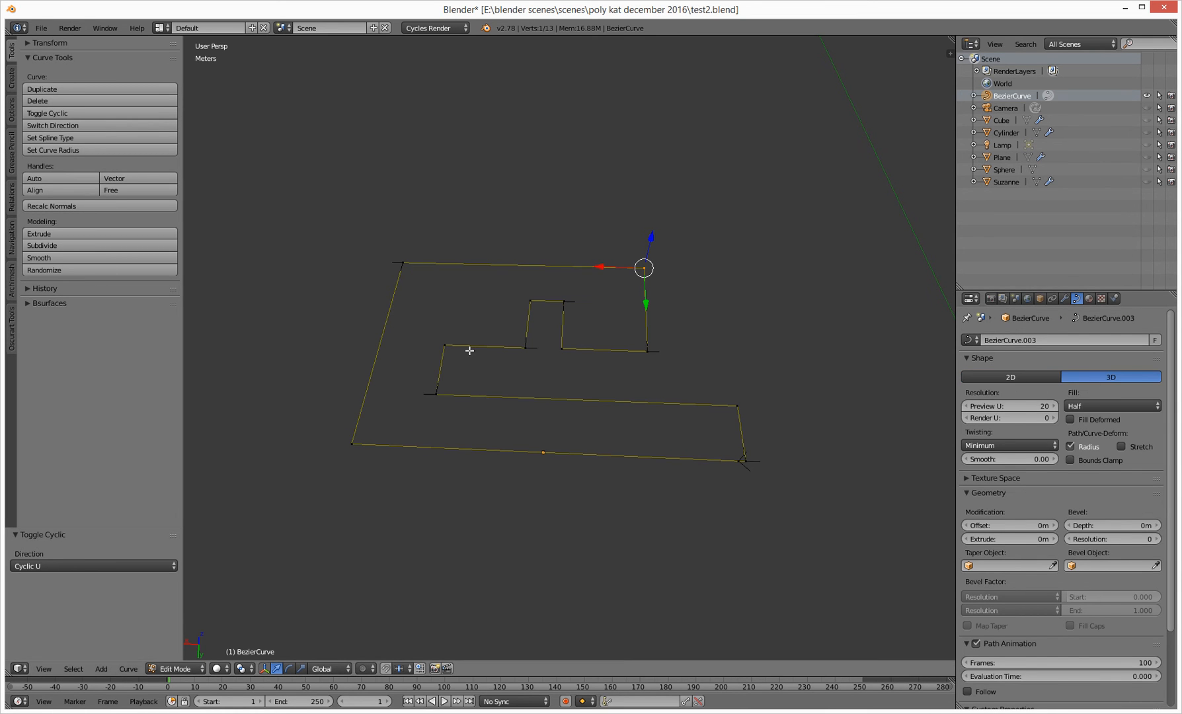
{"action": "left_click", "coordinate": [1008, 377]}
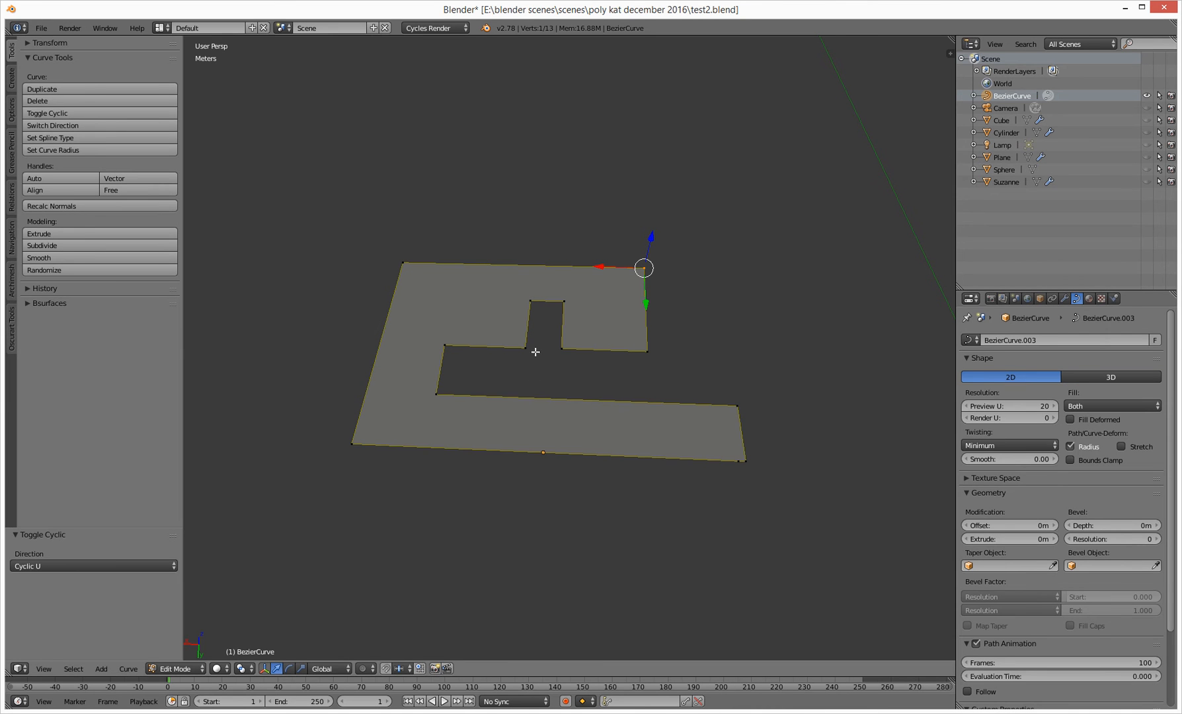
{"action": "mouse_move", "coordinate": [579, 385]}
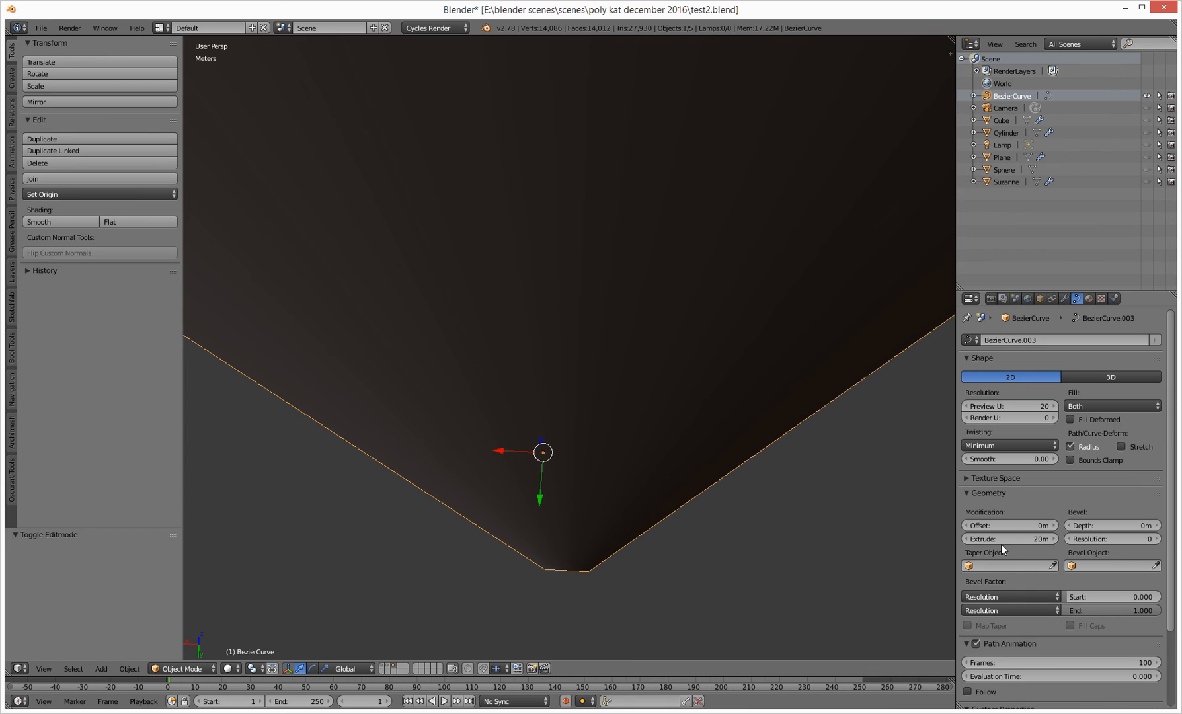
Step: Set the curve's Extrude to 20 cm, turning the filled shape into a solid block
{"action": "left_click", "coordinate": [1008, 538]}
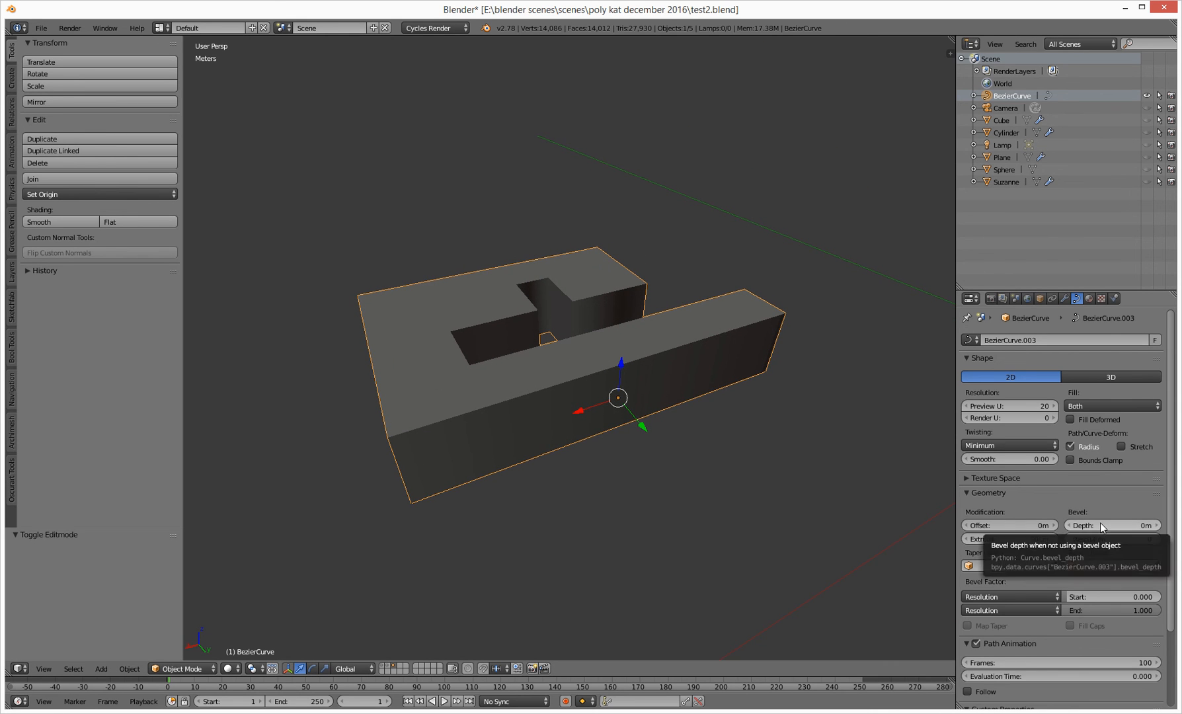
Step: Set Bevel Depth to 1 cm and Resolution to 4 on the block's edges
{"action": "left_click", "coordinate": [1107, 524]}
{"action": "type", "text": "1c"}
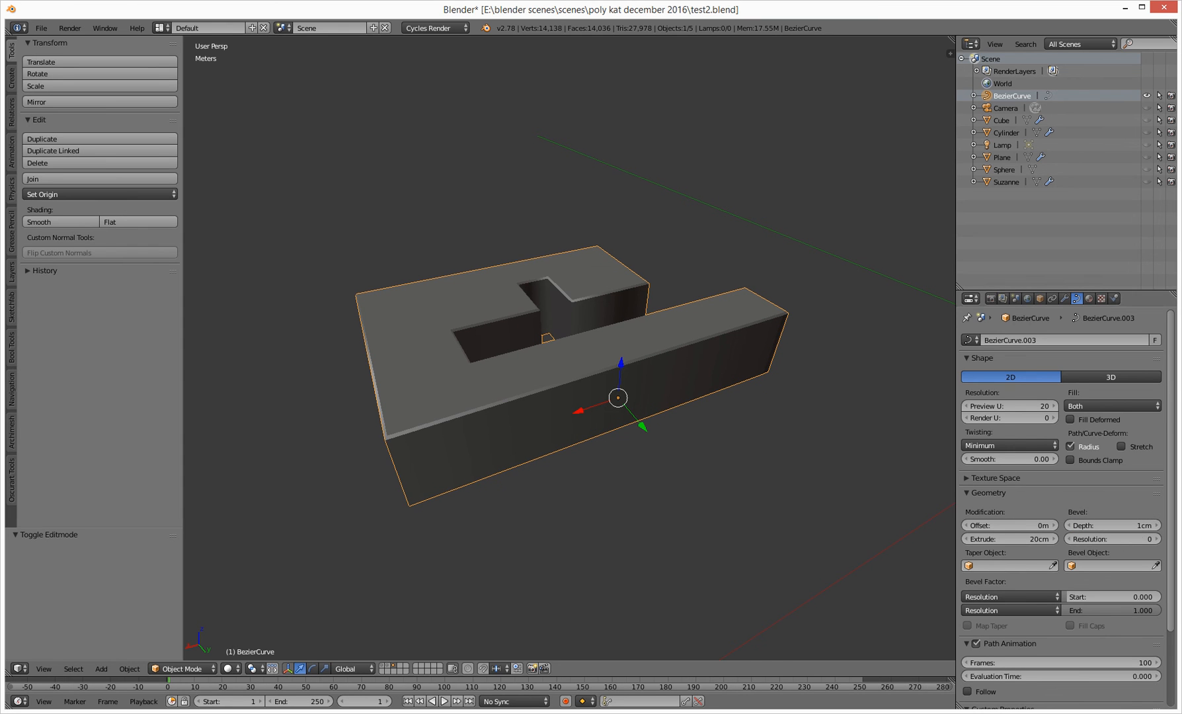
{"action": "left_click", "coordinate": [1110, 538]}
{"action": "type", "text": "4"}
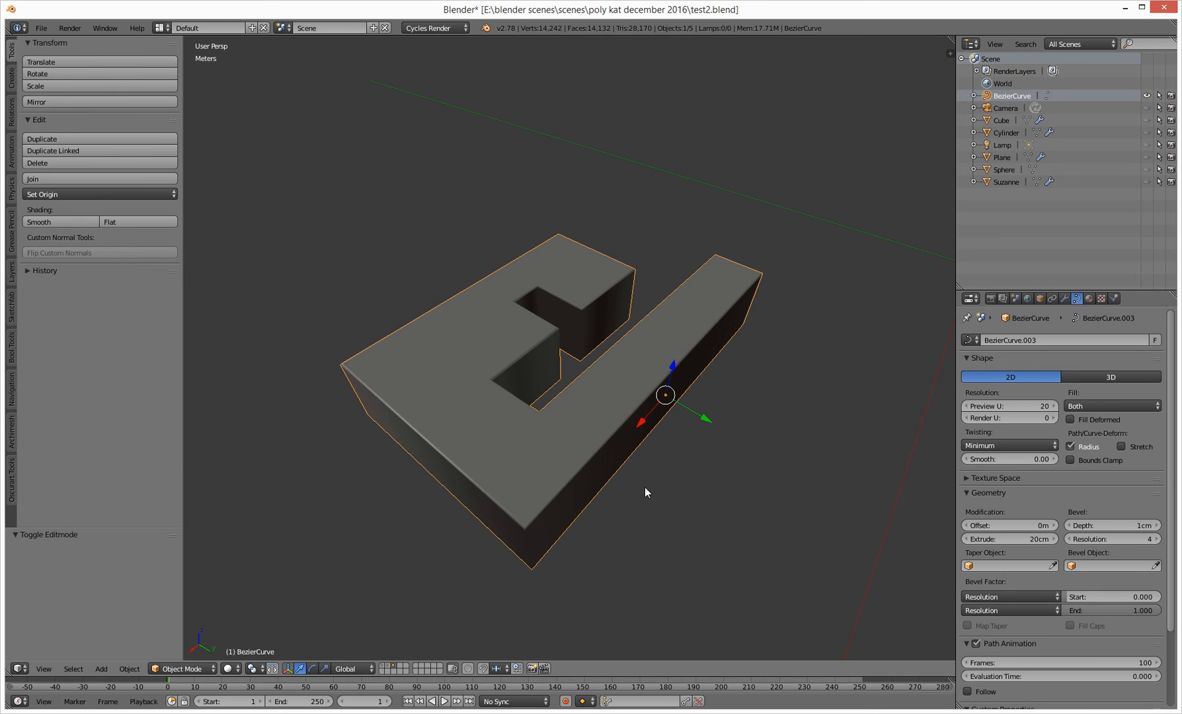
{"action": "mouse_move", "coordinate": [1133, 394]}
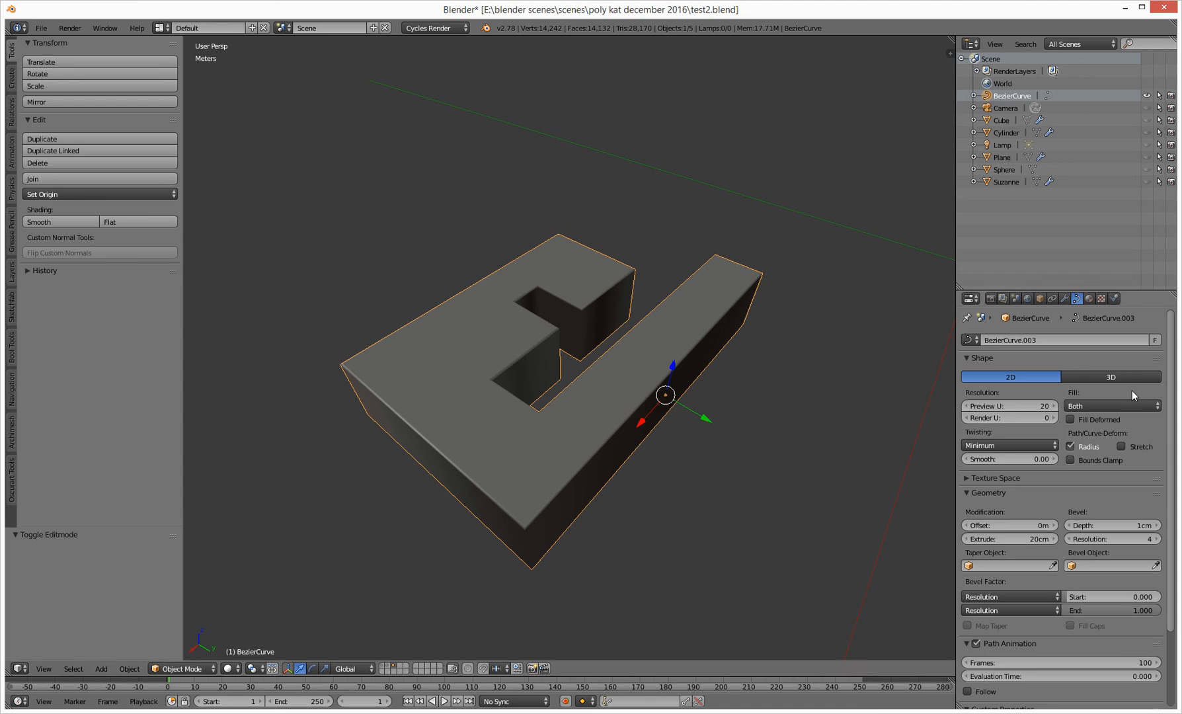